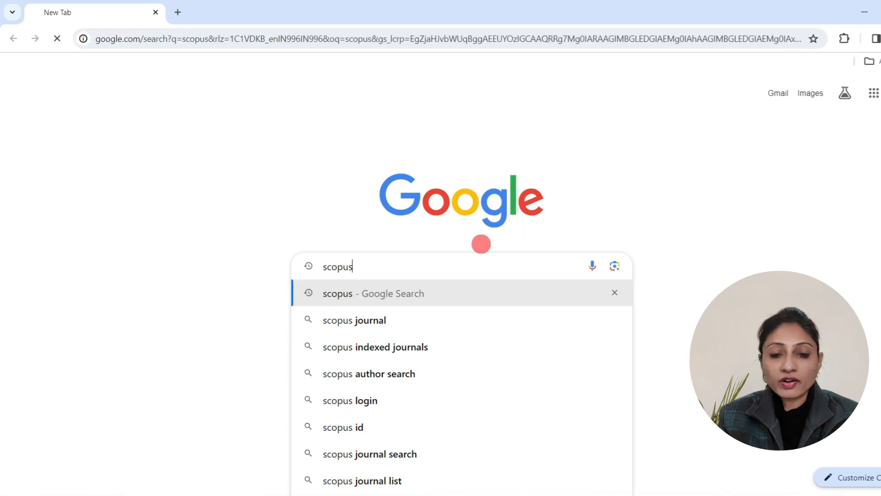
# Search Google for 'scopus' and go to the Scopus Preview home page from the results
pyautogui.click(373, 293)
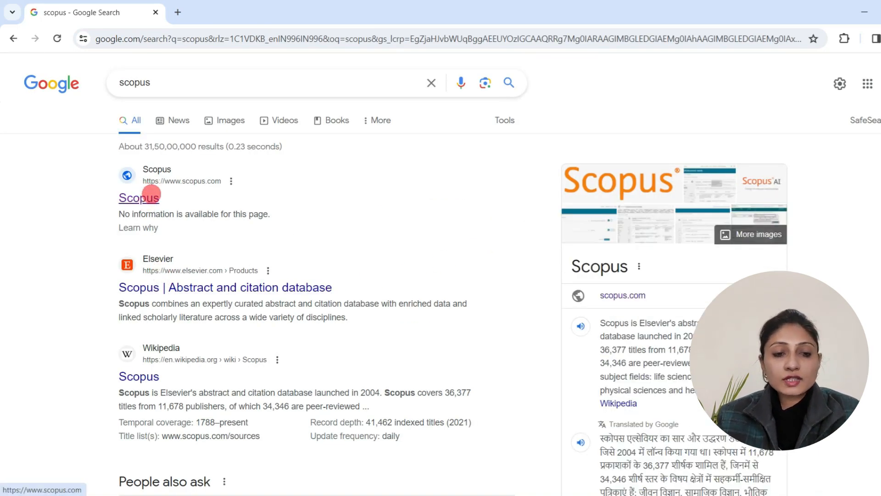
pyautogui.click(138, 197)
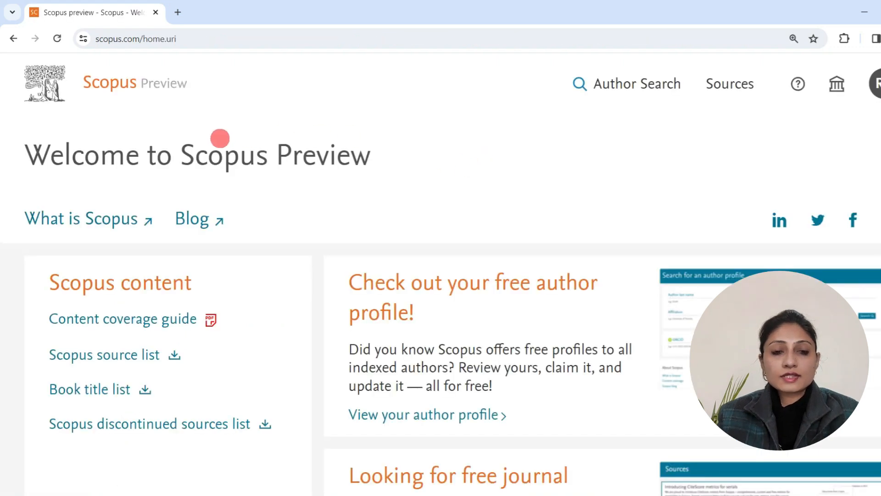
pyautogui.moveTo(599, 122)
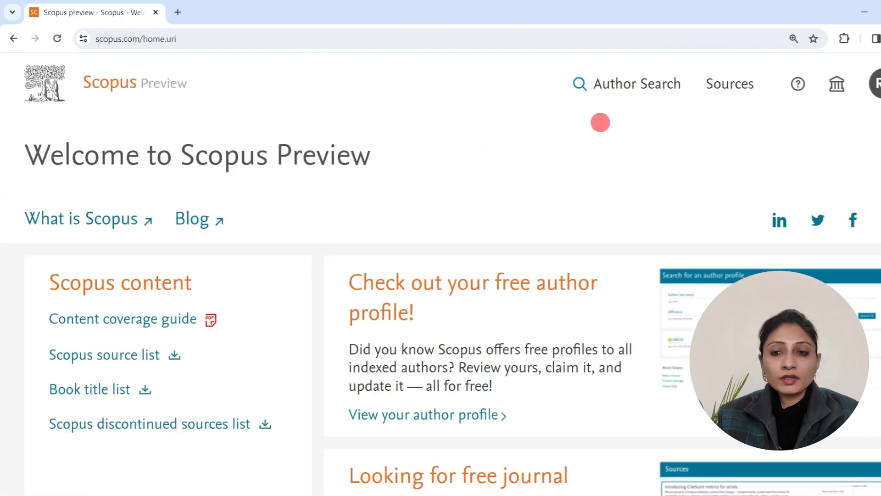
pyautogui.moveTo(621, 123)
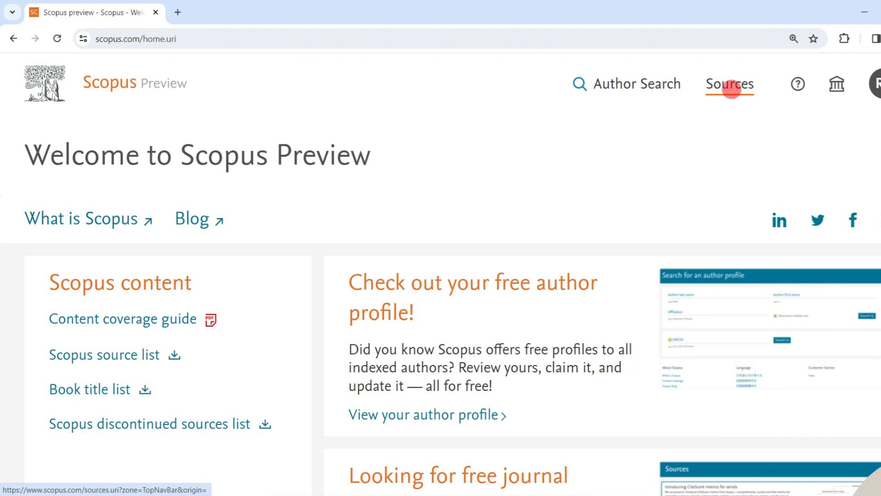
# Search Scopus Sources by Title for 'Webology', getting one Open Access journal with N/A metrics
pyautogui.click(729, 84)
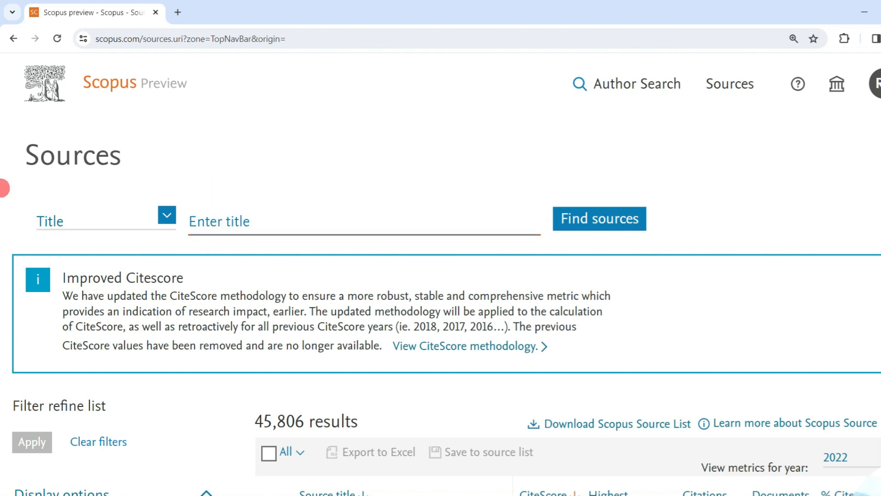
pyautogui.click(166, 215)
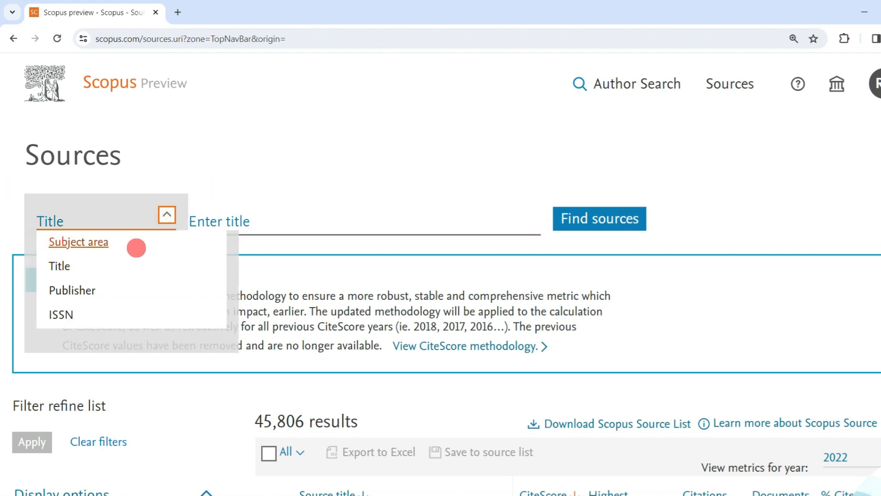
pyautogui.moveTo(60, 314)
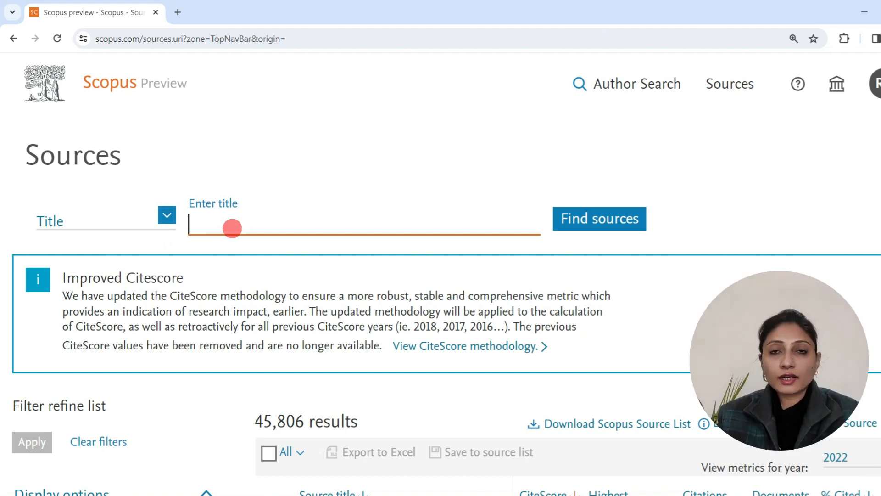
pyautogui.write('We')
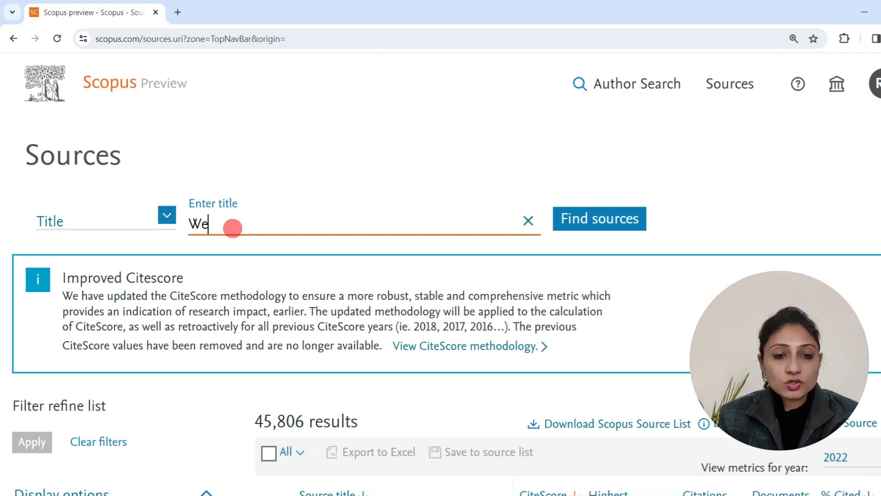
pyautogui.write('bology')
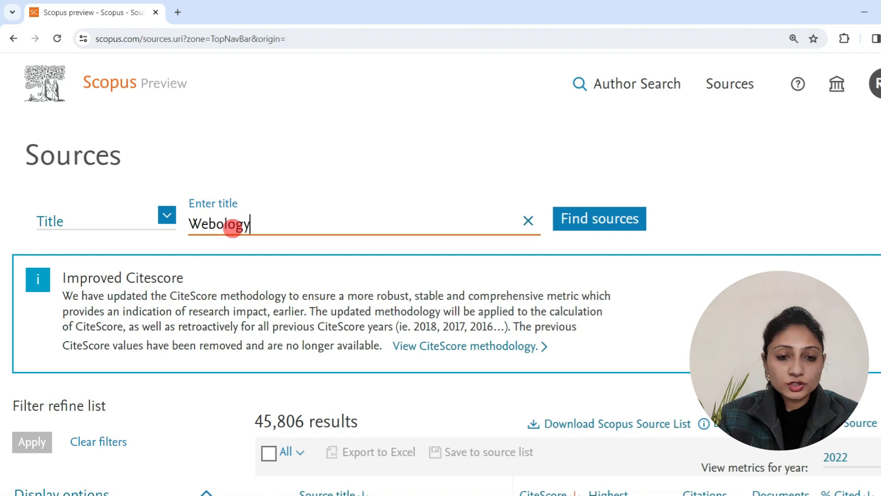
pyautogui.click(219, 223)
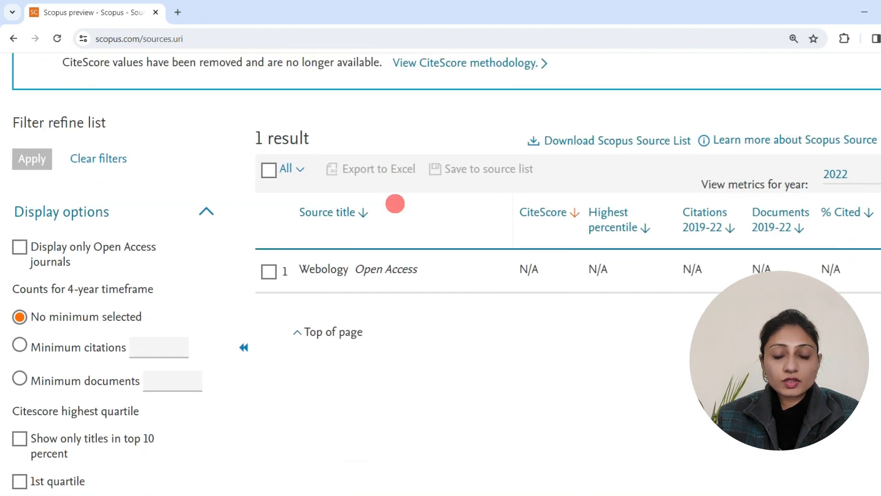
pyautogui.moveTo(317, 285)
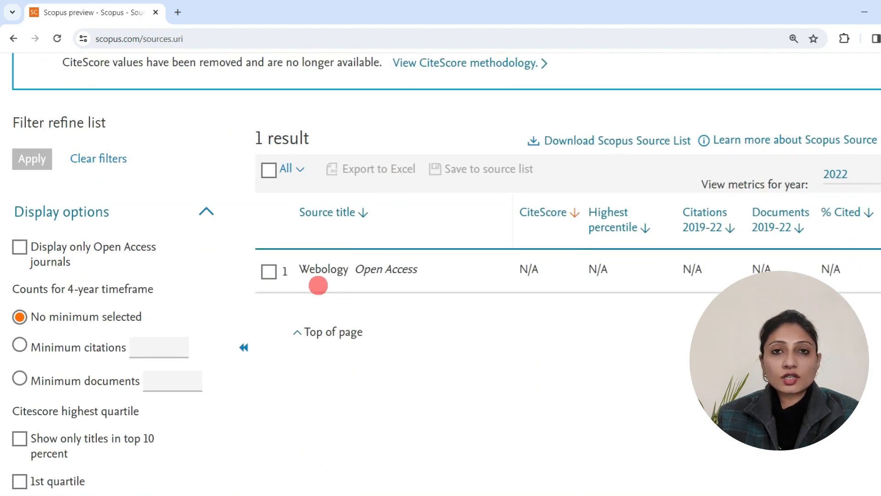
pyautogui.moveTo(401, 288)
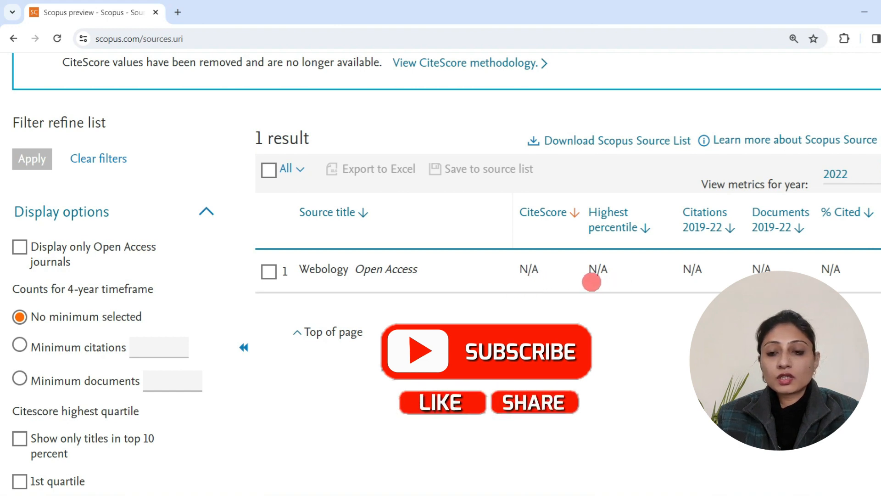
pyautogui.moveTo(859, 233)
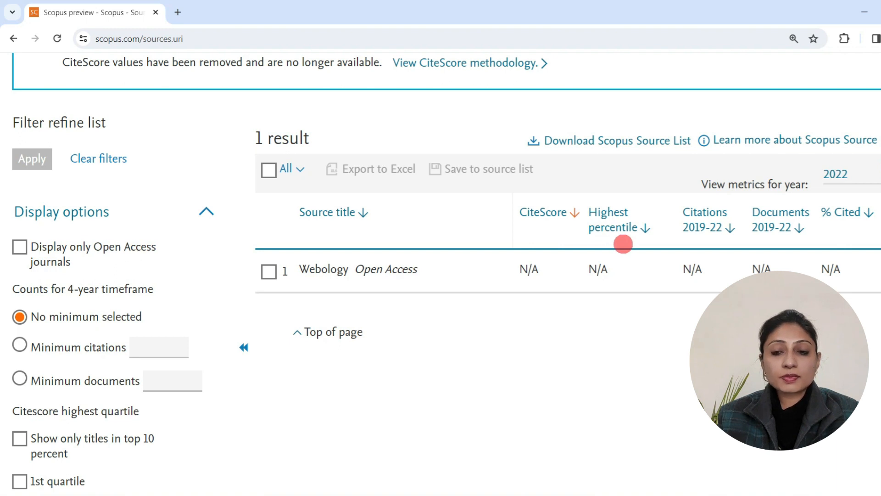
pyautogui.moveTo(848, 241)
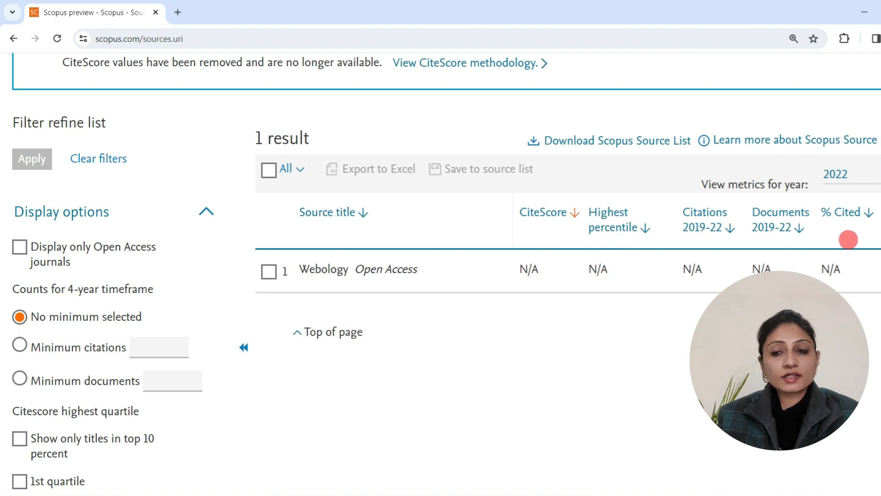
pyautogui.moveTo(569, 312)
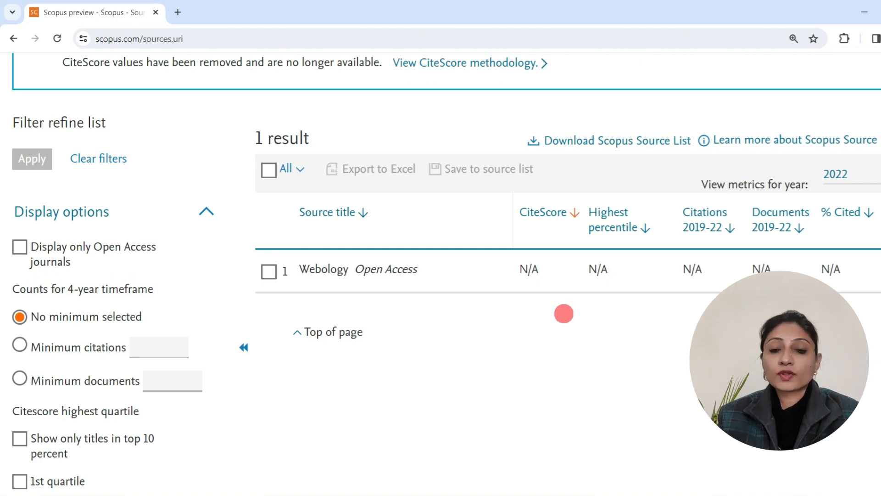
# Reach the Elsevier Titles on Scopus page and download the Source title list spreadsheet
pyautogui.scroll(3)
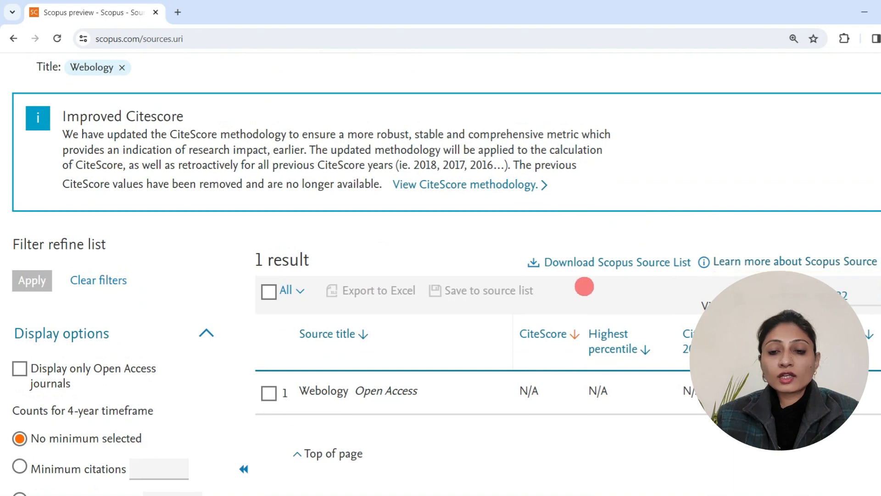
pyautogui.moveTo(616, 262)
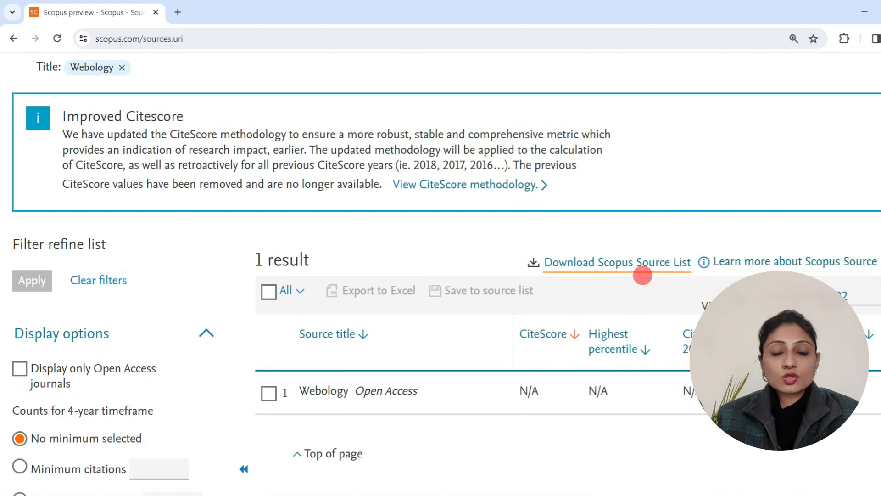
pyautogui.click(617, 261)
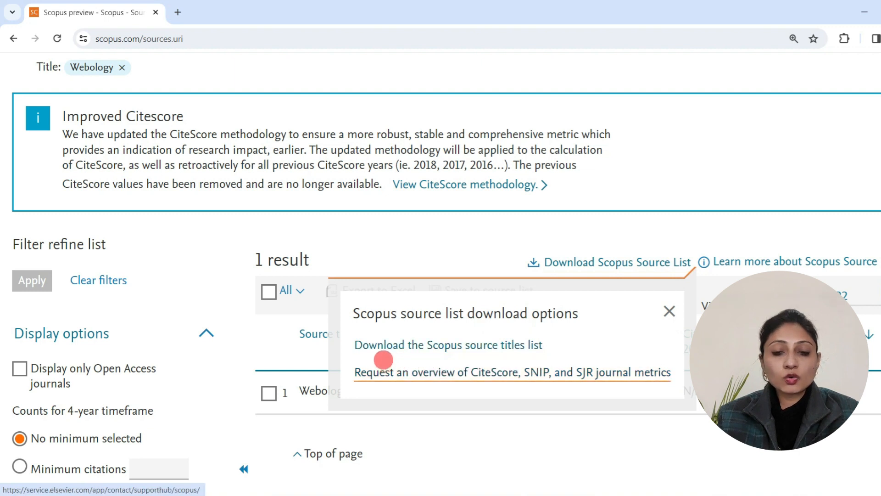
pyautogui.moveTo(508, 351)
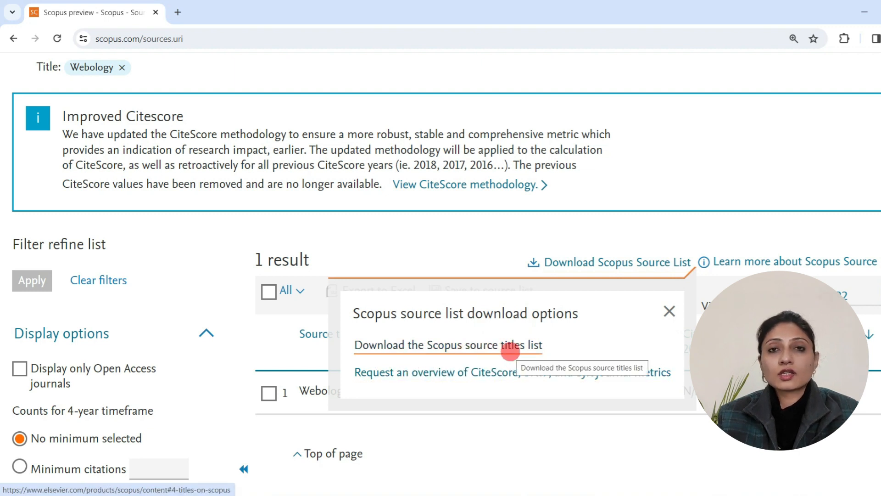
pyautogui.click(447, 344)
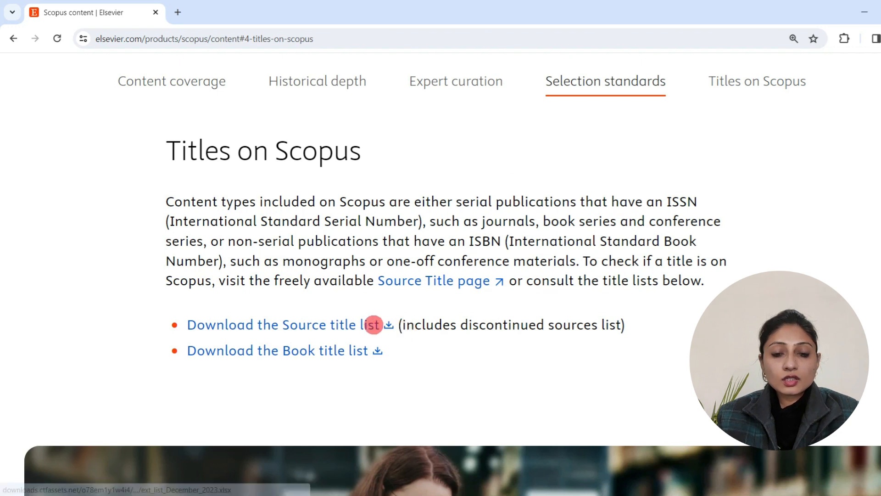
pyautogui.moveTo(216, 368)
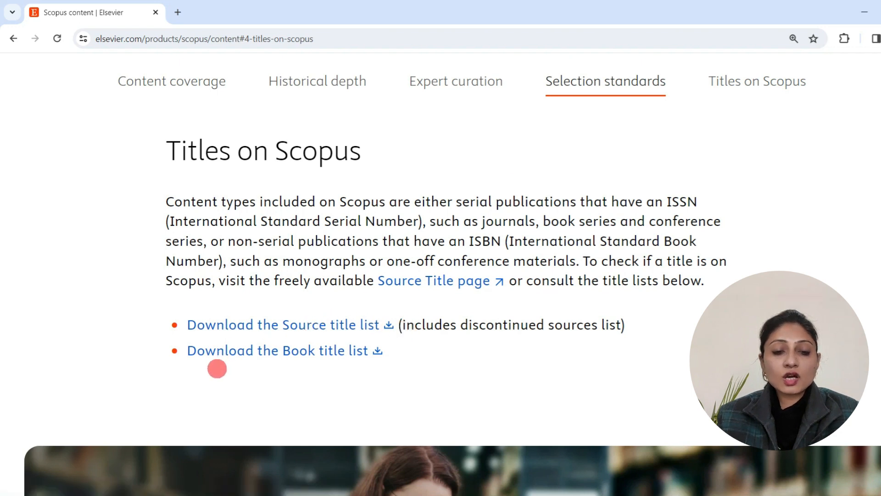
pyautogui.moveTo(351, 324)
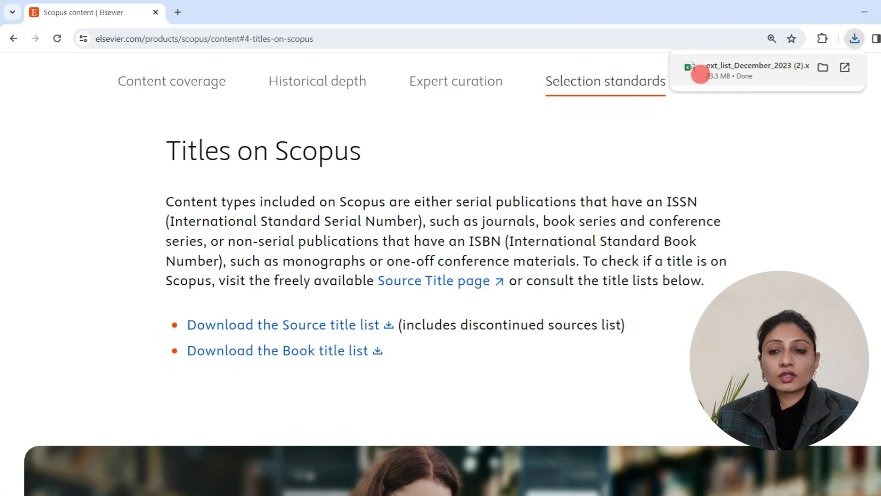
pyautogui.moveTo(765, 139)
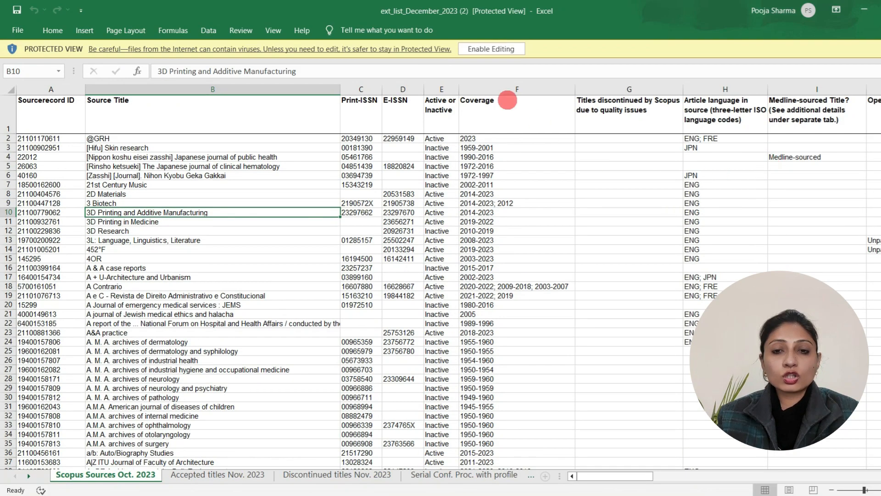
pyautogui.moveTo(561, 202)
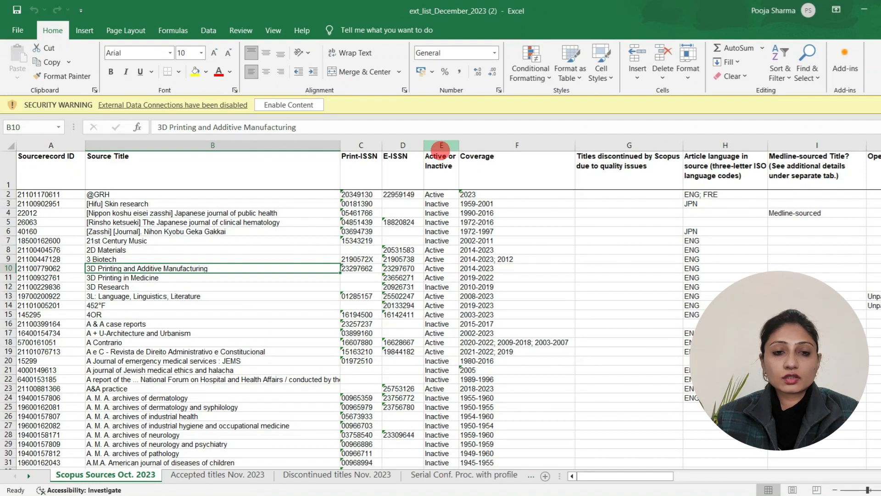
# Review the Source Title, Print-ISSN, Active or Inactive and Coverage headings with an example journal row
pyautogui.click(51, 156)
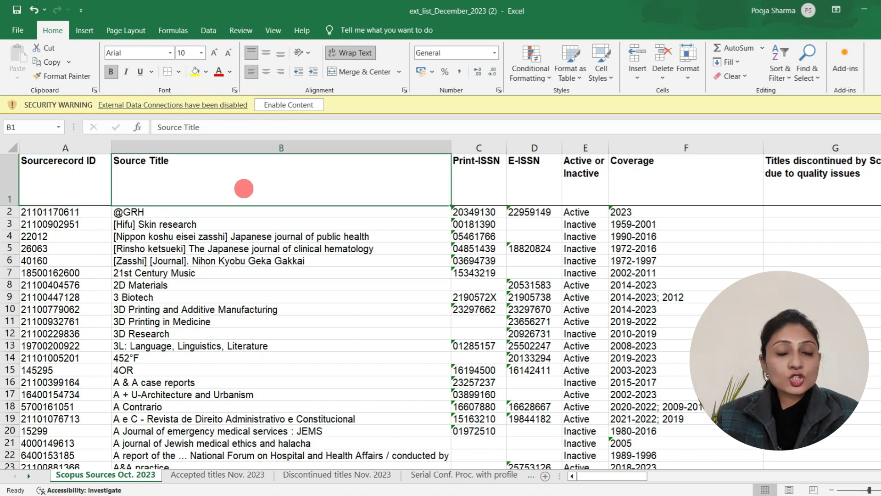
pyautogui.click(478, 180)
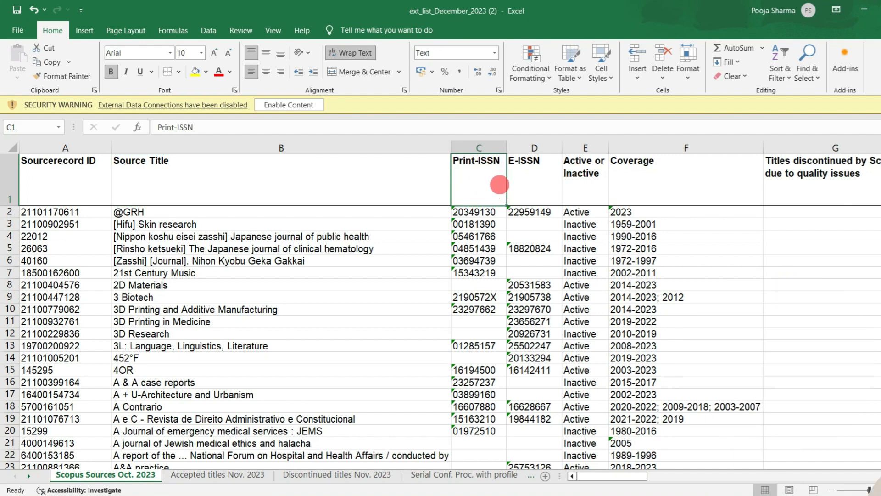
pyautogui.moveTo(569, 177)
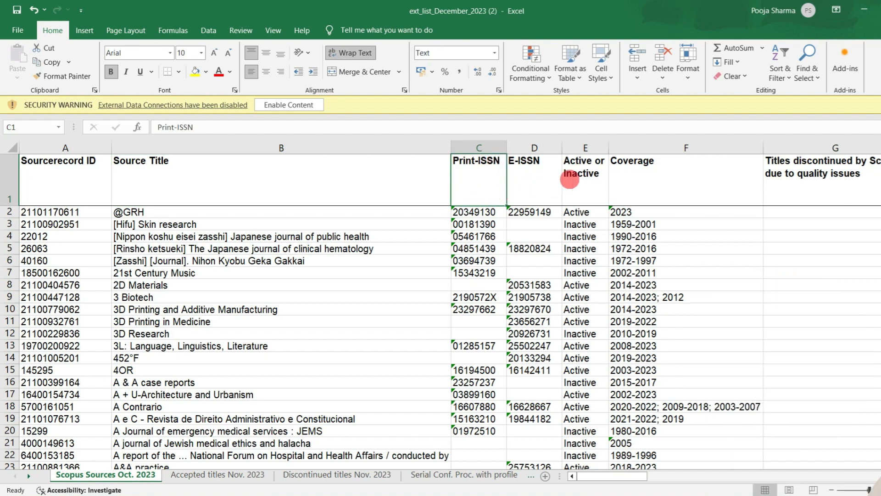
pyautogui.click(585, 179)
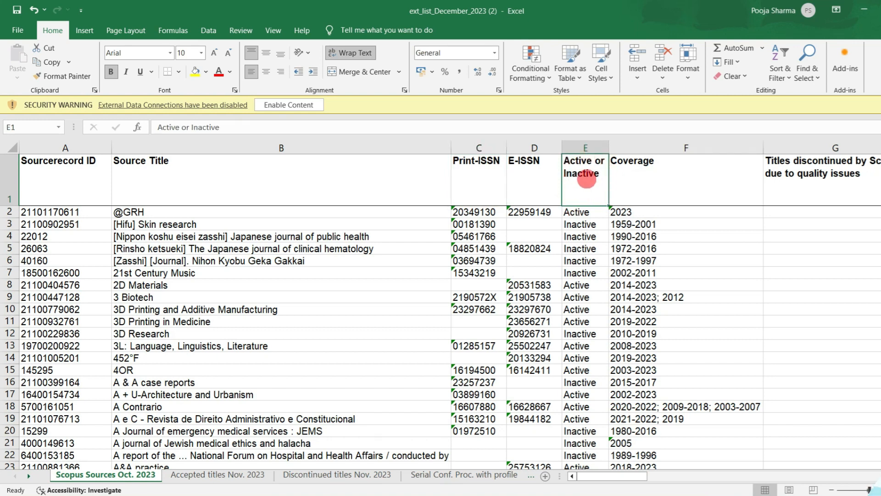
pyautogui.moveTo(610, 183)
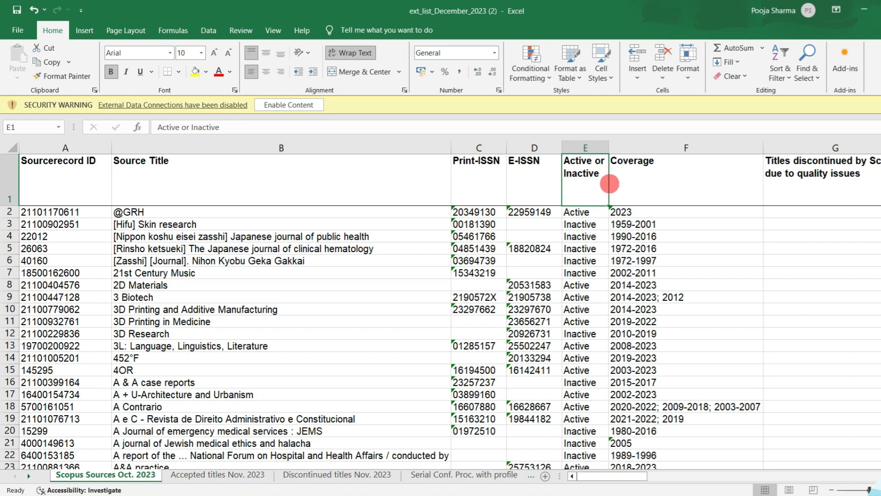
pyautogui.click(684, 180)
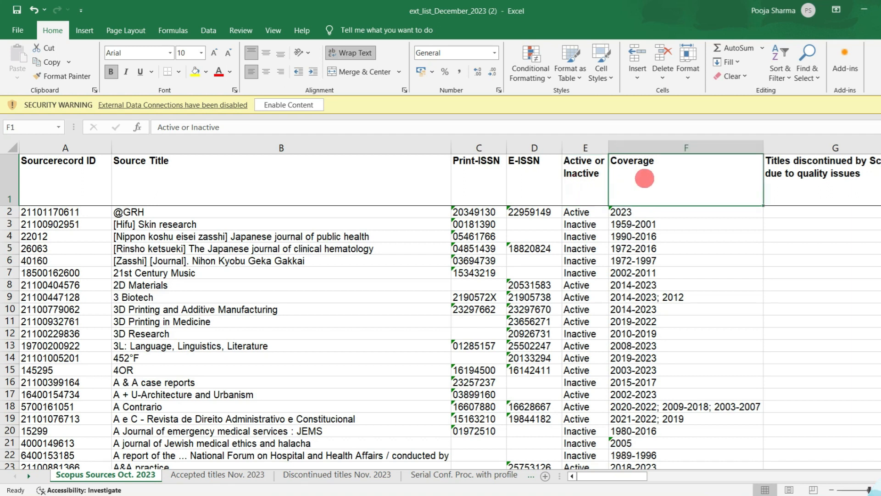
pyautogui.click(684, 180)
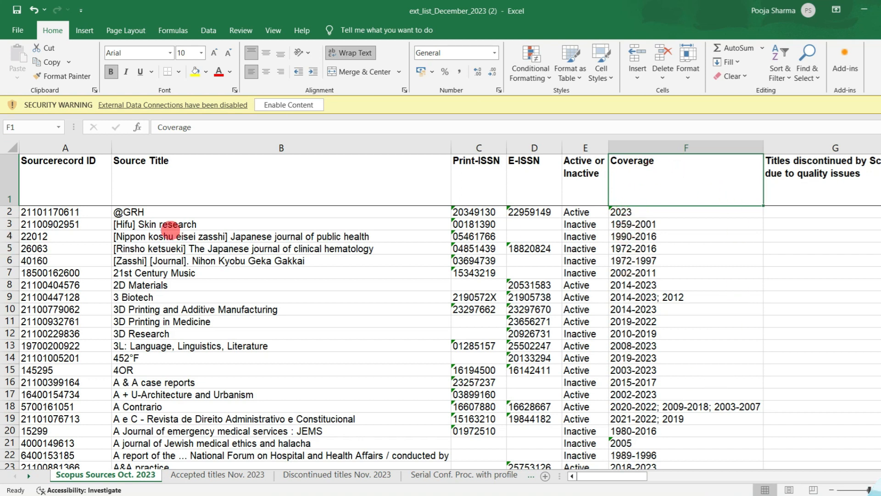
pyautogui.moveTo(146, 214)
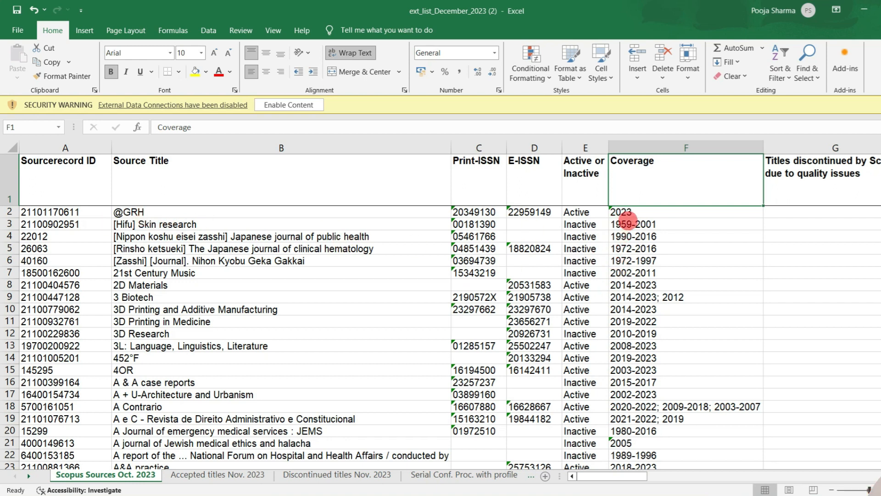
pyautogui.click(241, 236)
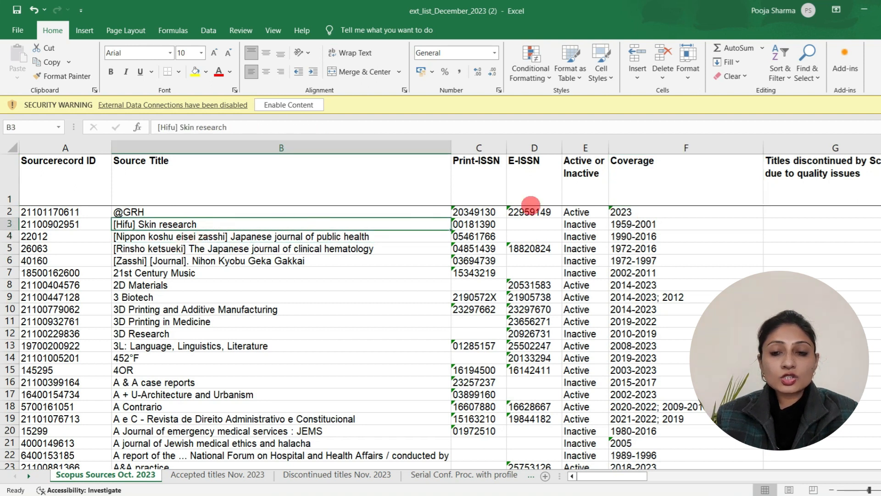
pyautogui.moveTo(662, 229)
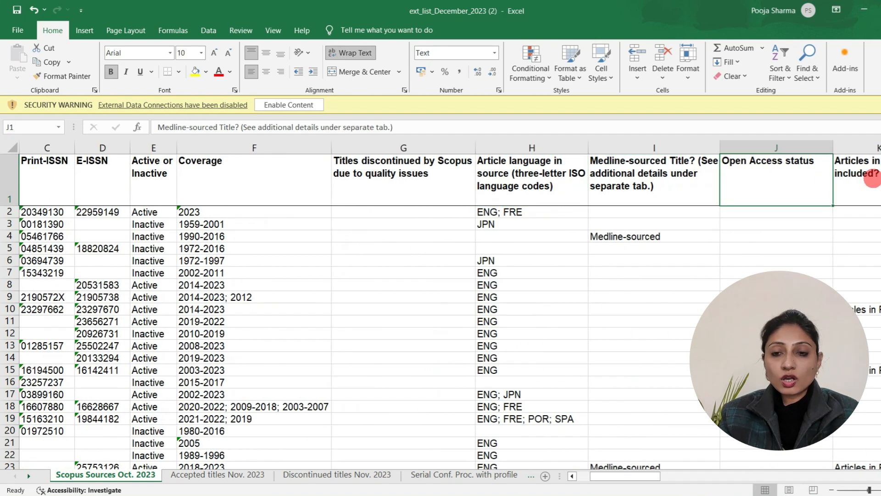
pyautogui.hscroll(3)
pyautogui.write('webology')
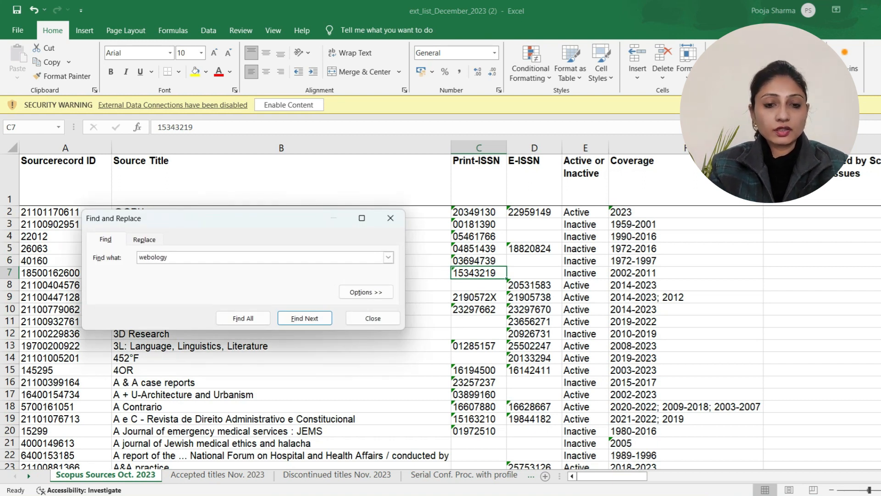
# Locate row 44152 for Webology showing Inactive, coverage 2006-2021 and Discontinued by Scopus
pyautogui.click(304, 318)
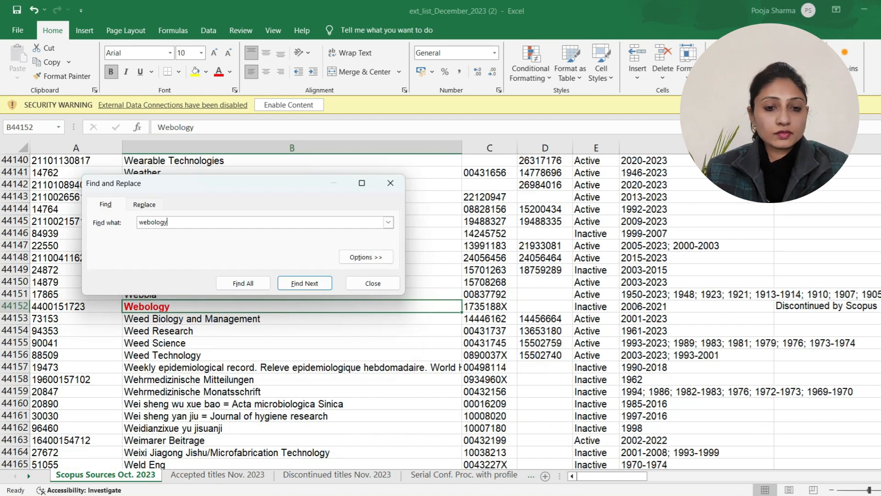
pyautogui.click(372, 283)
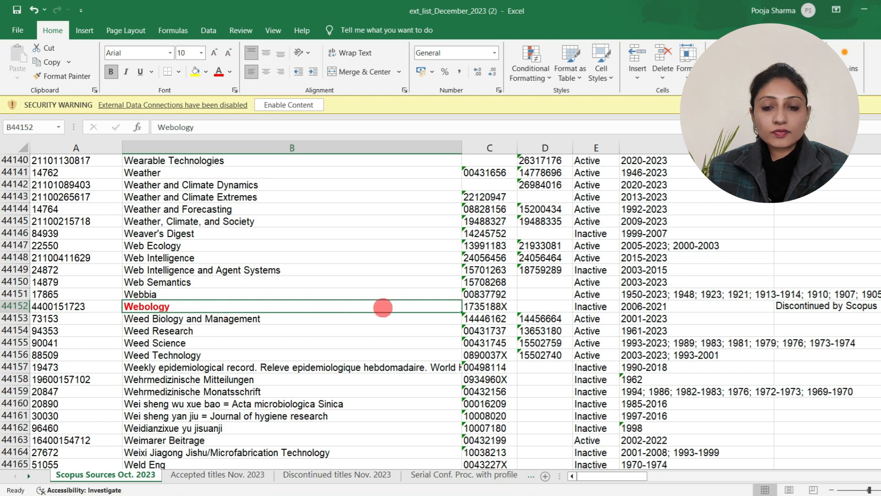
pyautogui.click(595, 306)
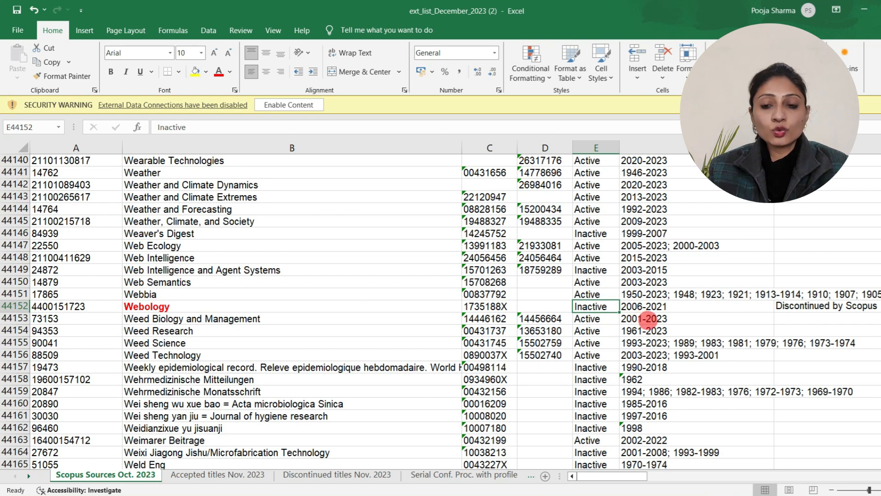
pyautogui.click(697, 307)
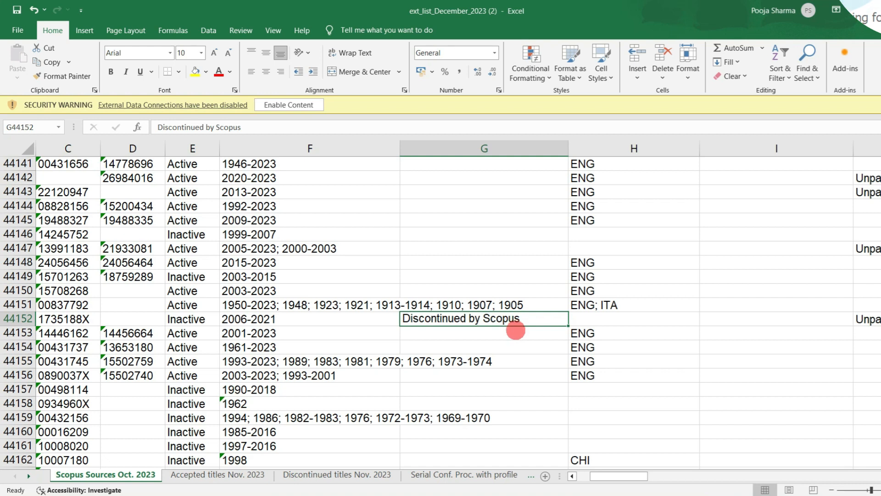
pyautogui.click(247, 318)
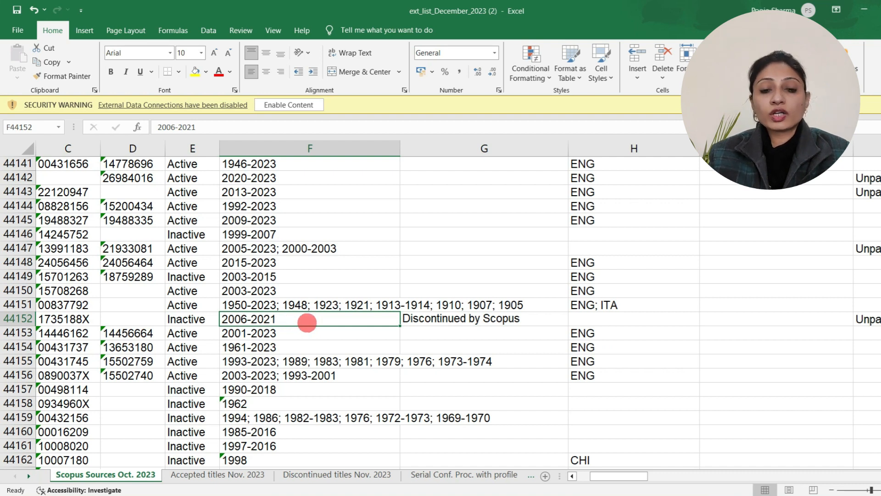
pyautogui.click(484, 319)
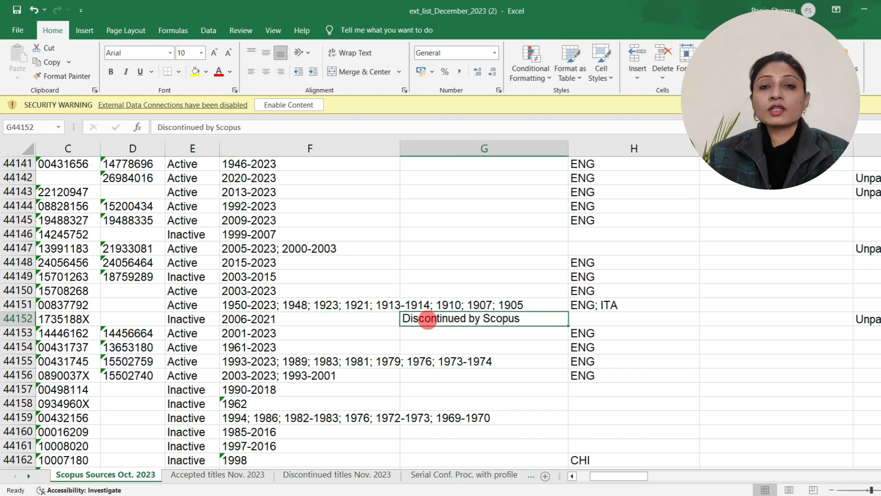